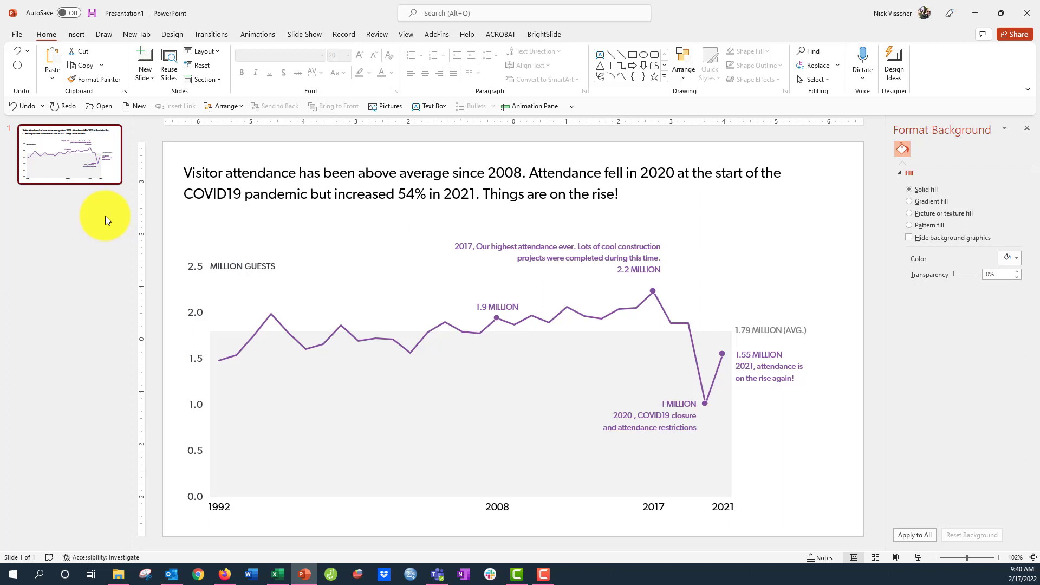
mouse_move(177, 303)
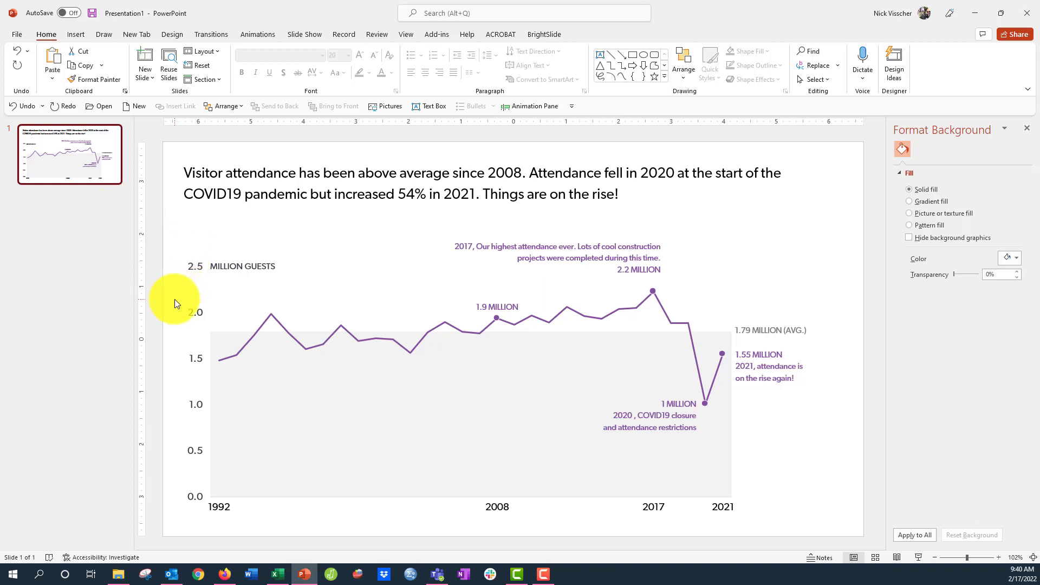
mouse_move(184, 434)
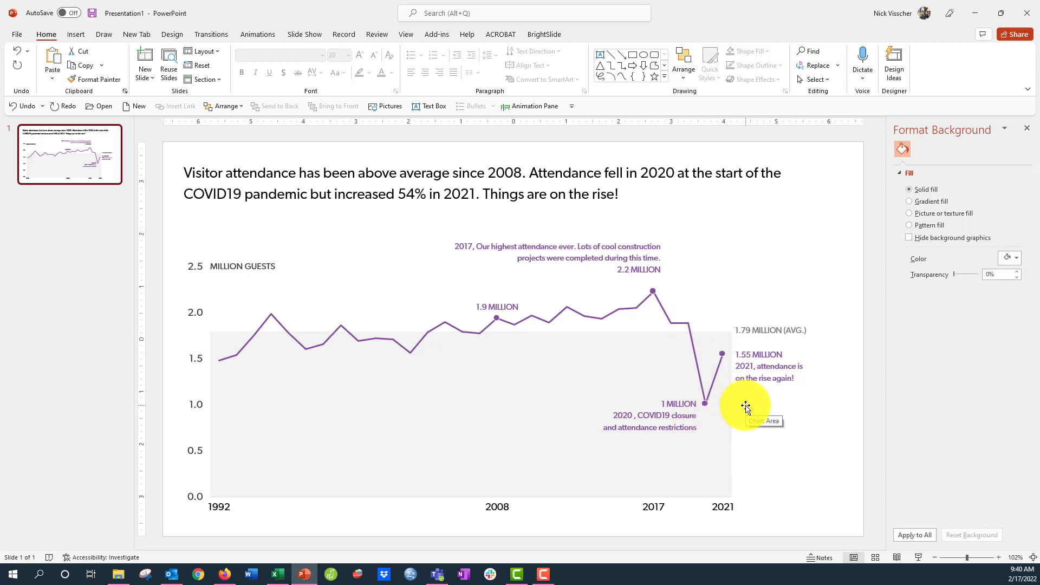
mouse_move(478, 383)
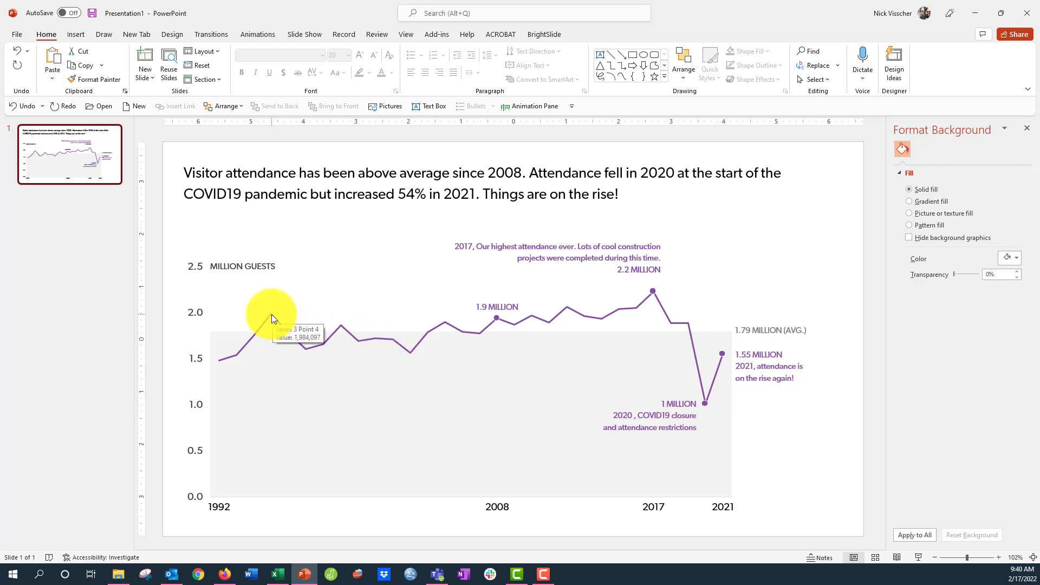
- Select the visitor attendance line and show its Fill & Line settings in Format Data Series
left_click(271, 315)
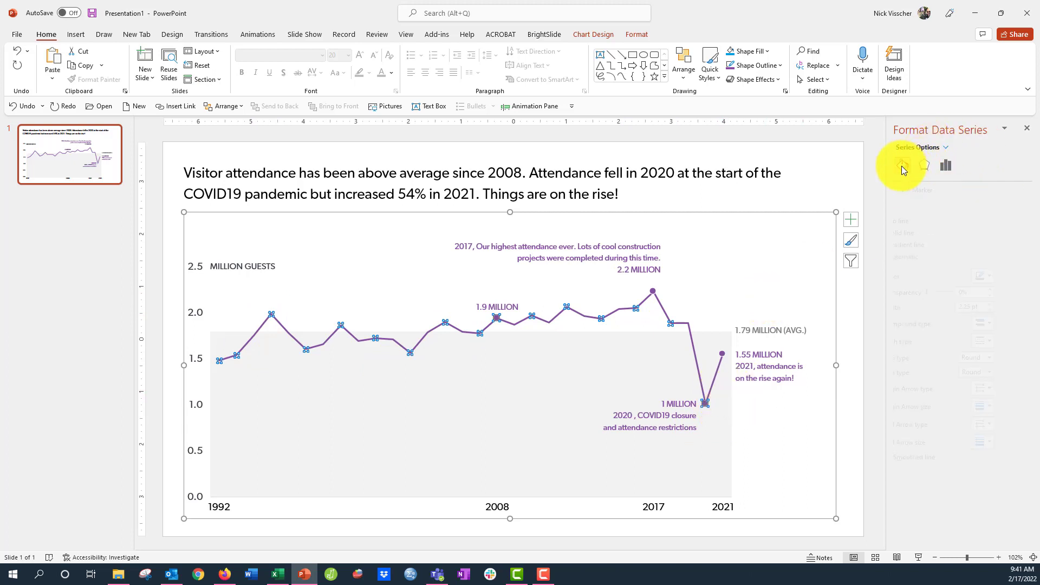
left_click(901, 165)
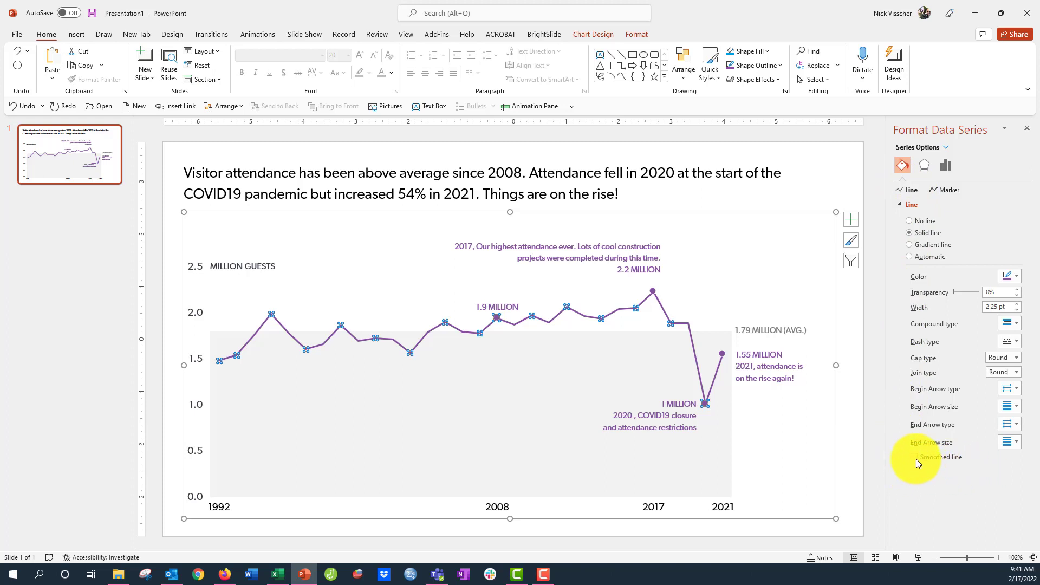
- Enable Smoothed line so the attendance series curves between data points
left_click(915, 457)
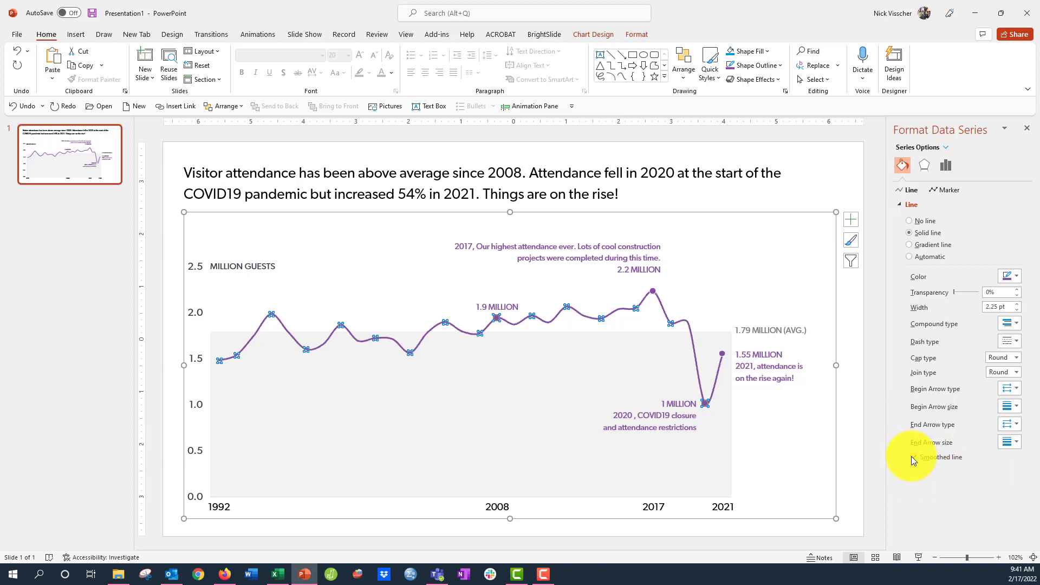